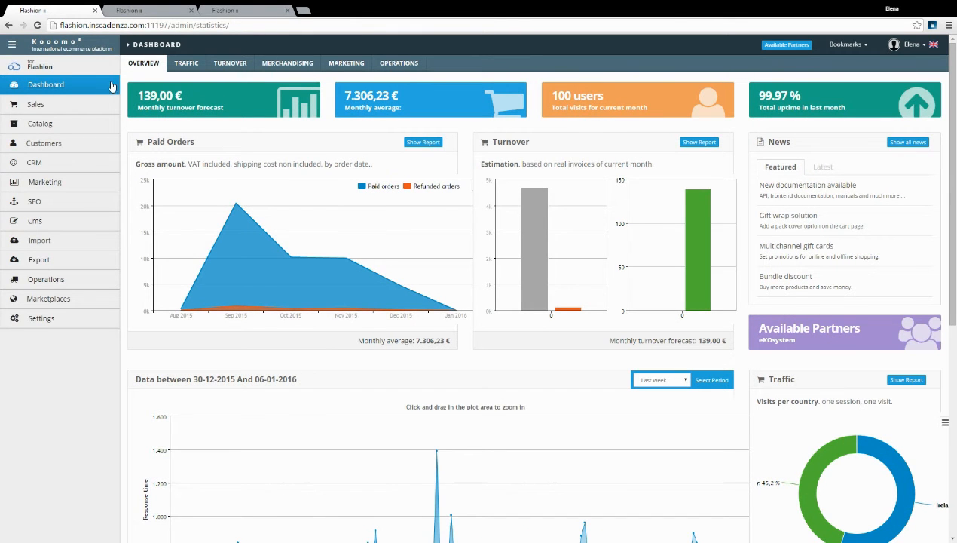
mouse_move(26, 70)
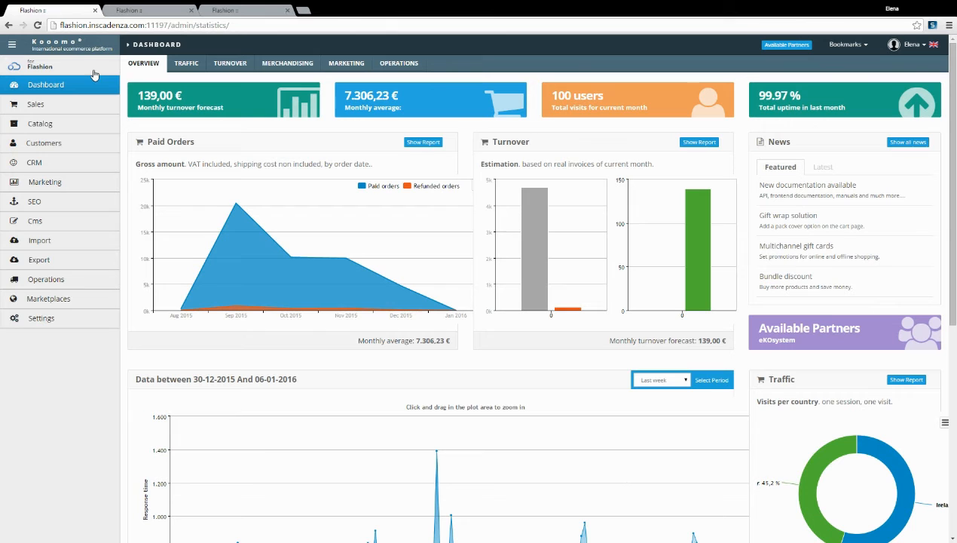
mouse_move(89, 88)
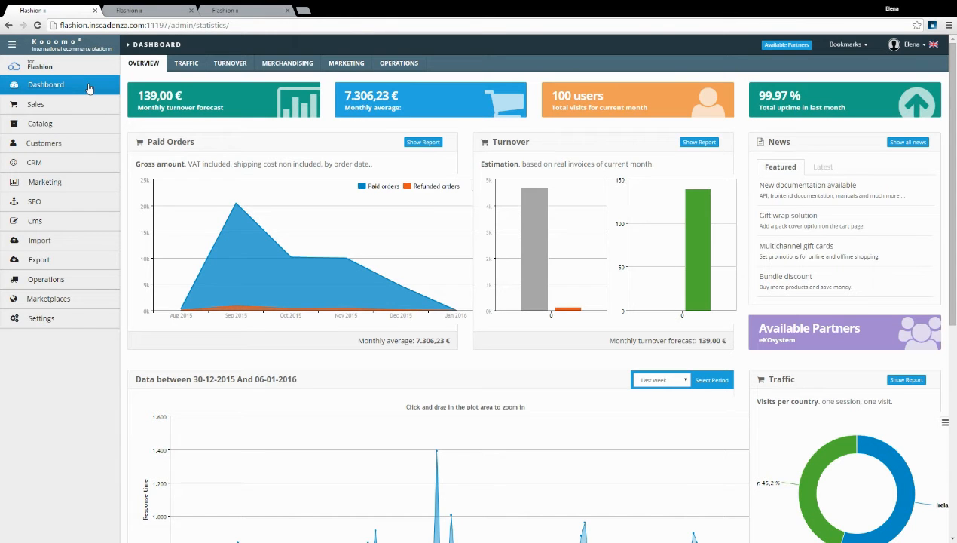
Browse the orders list under Sales, then show the taxes page with its two VAT entries
left_click(45, 84)
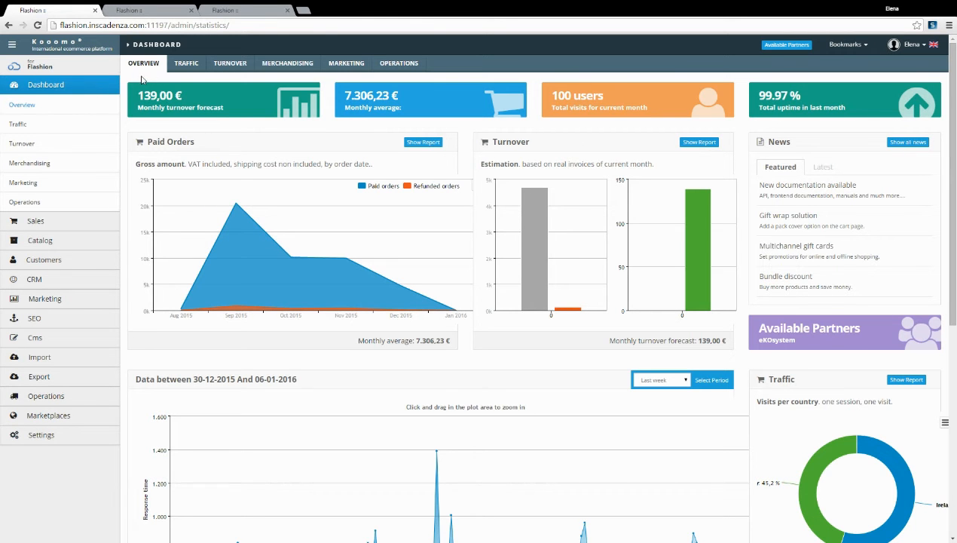
mouse_move(213, 91)
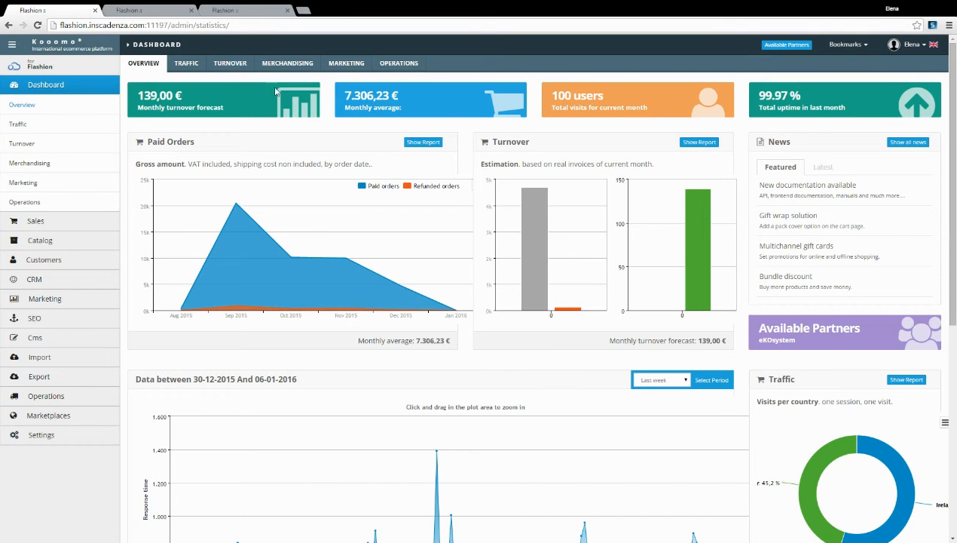
mouse_move(503, 96)
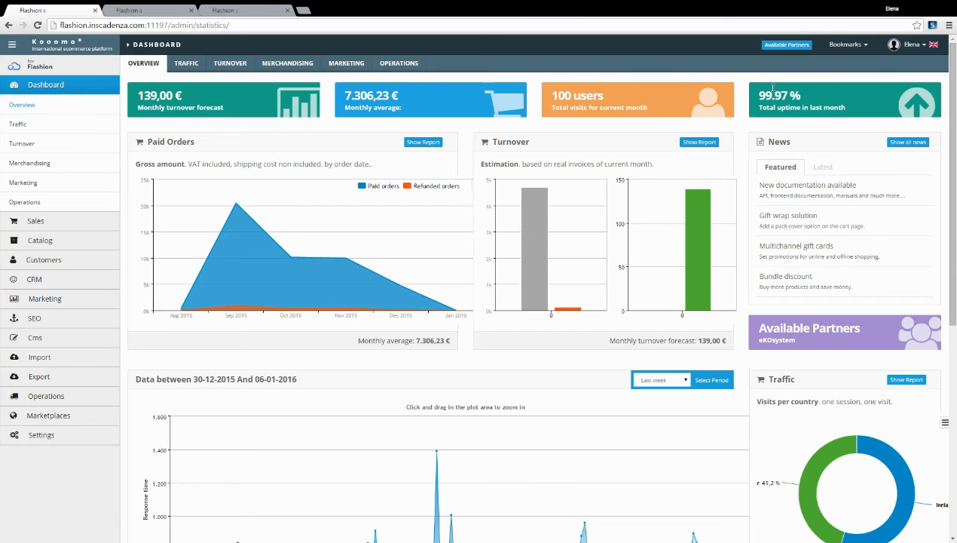
mouse_move(749, 112)
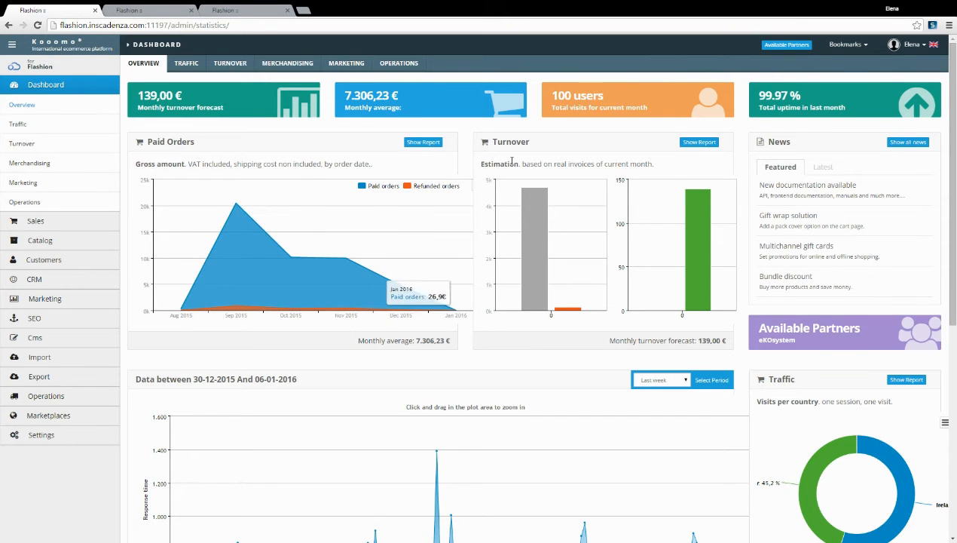
scroll("down", 3)
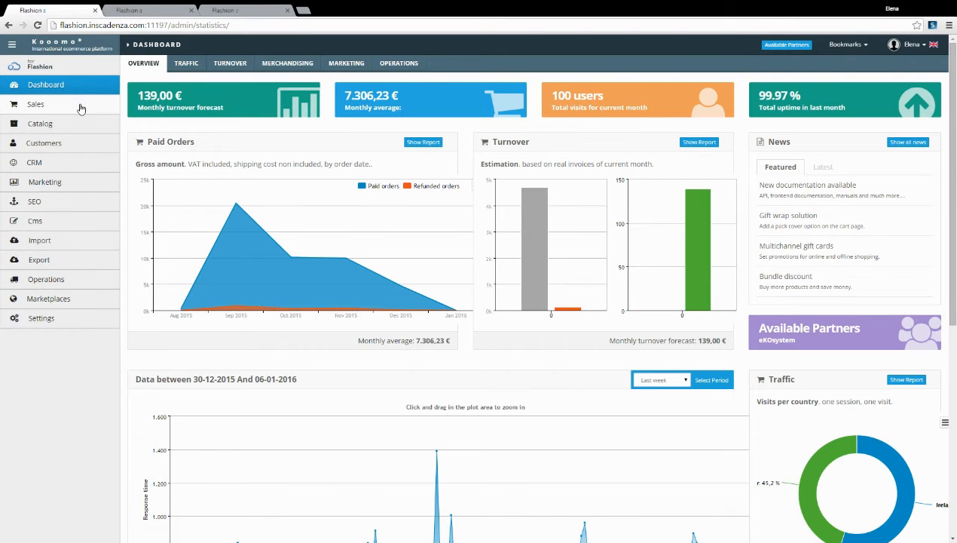
left_click(36, 104)
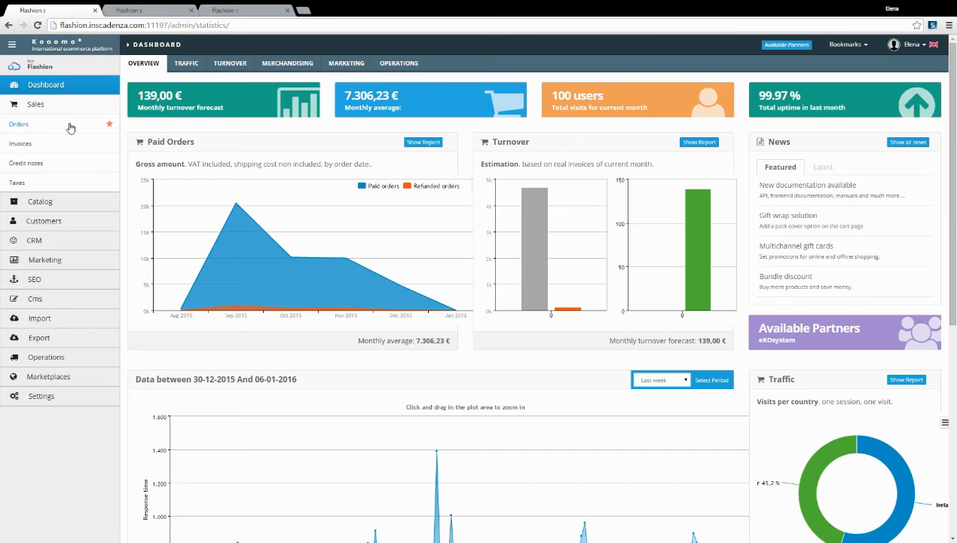
left_click(18, 124)
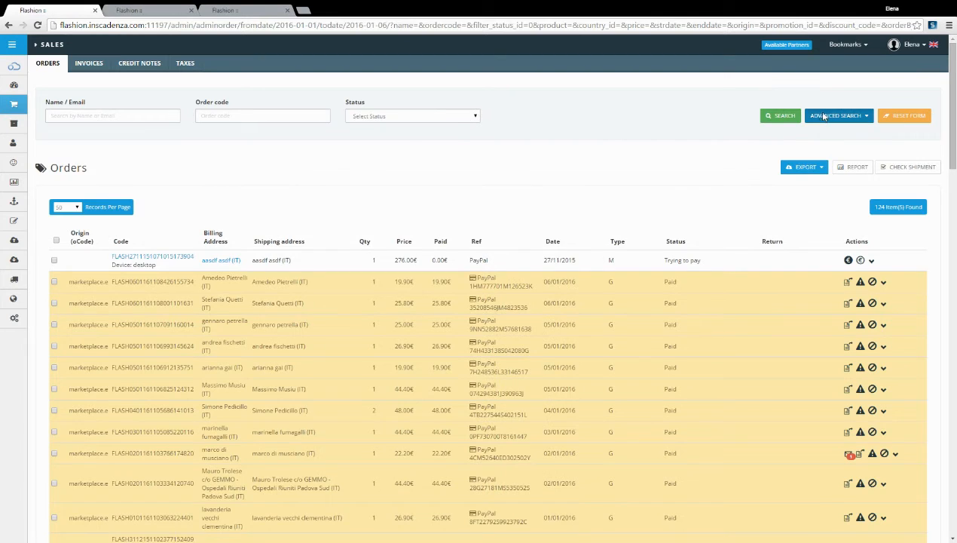
scroll("down", 3)
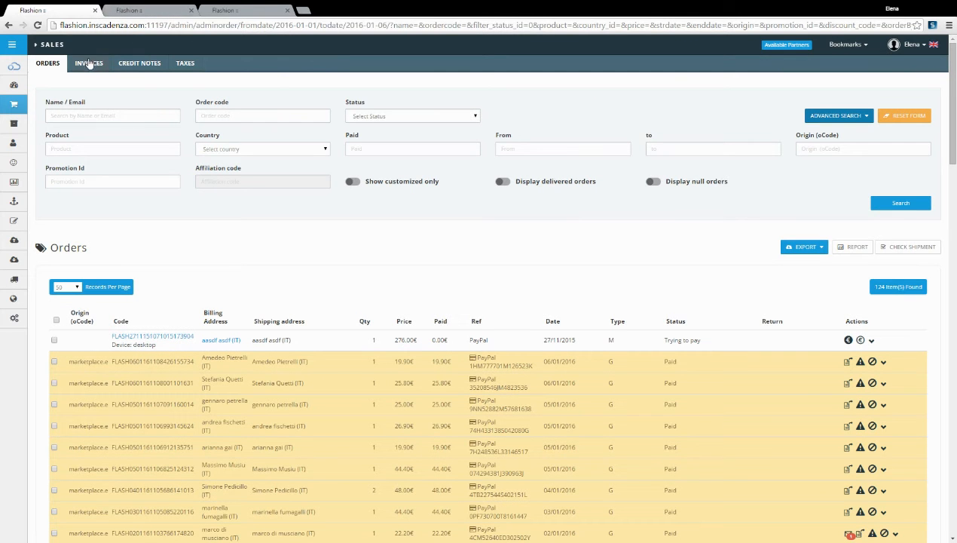
left_click(185, 63)
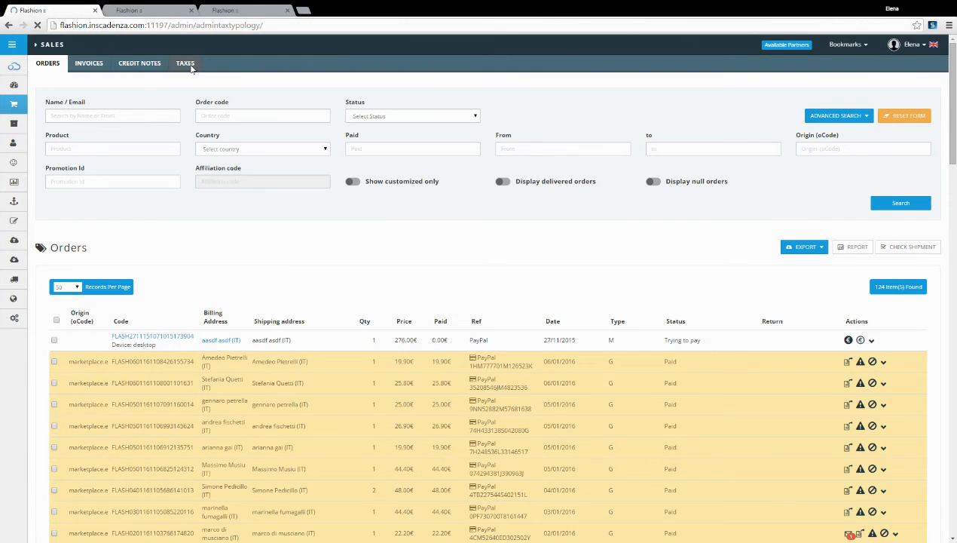
left_click(185, 62)
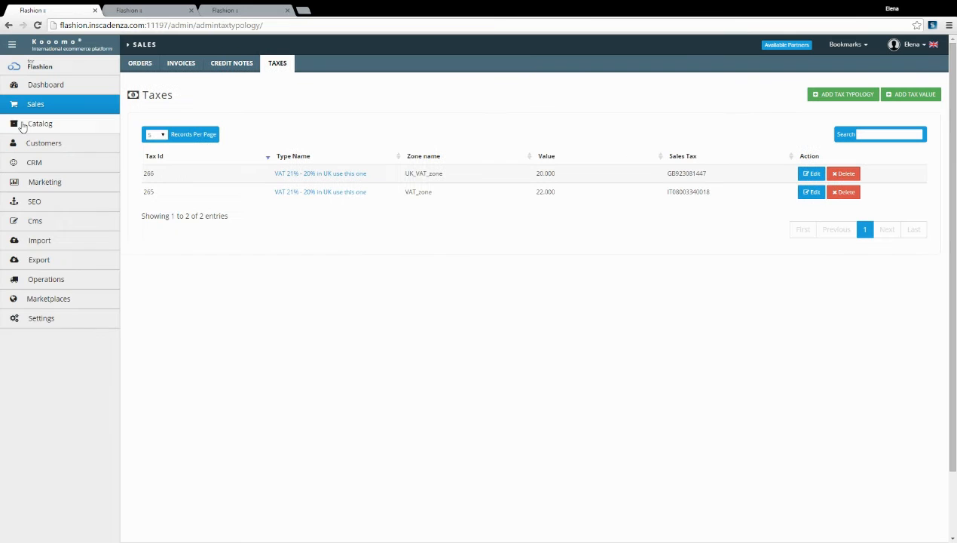
Open Catalog > Products to list items with codes, brands, prices, quantities and VAT
left_click(39, 124)
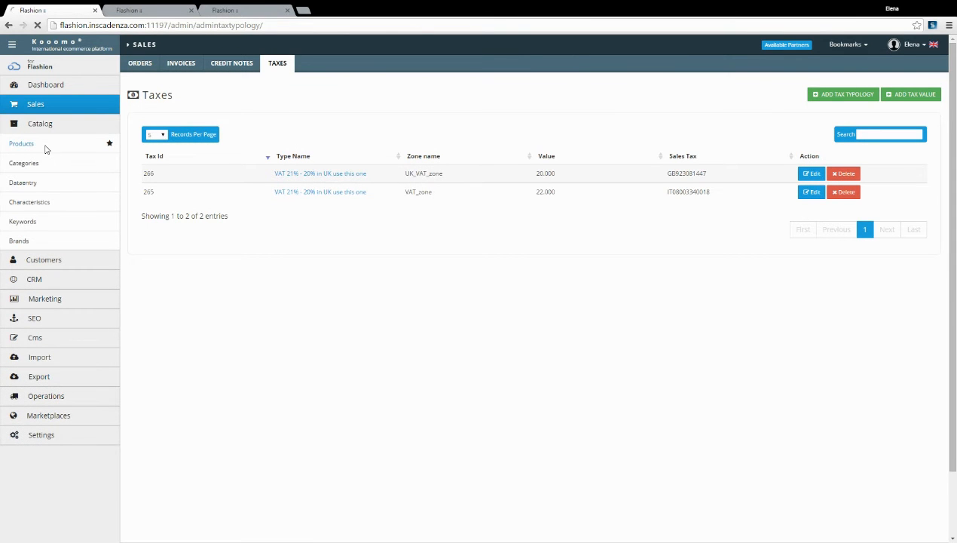
left_click(21, 143)
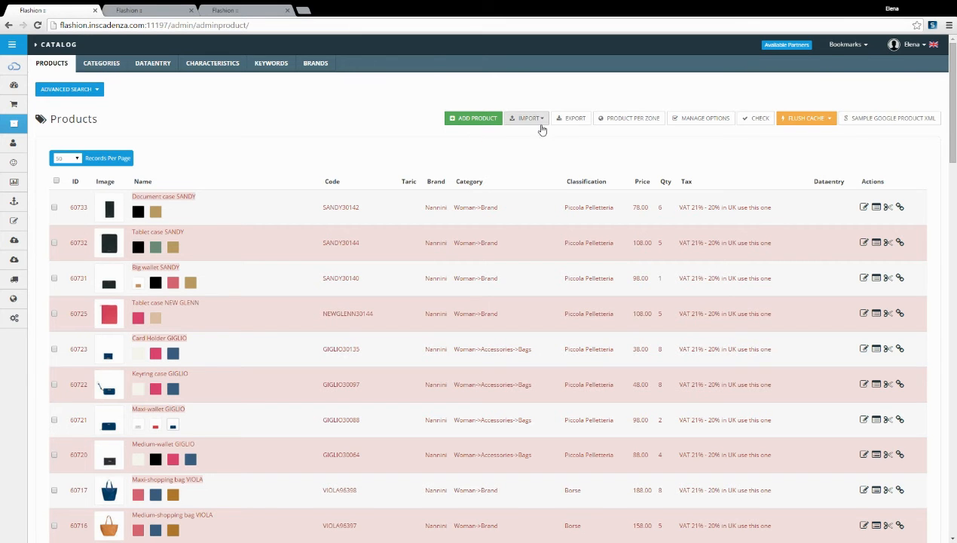
mouse_move(622, 132)
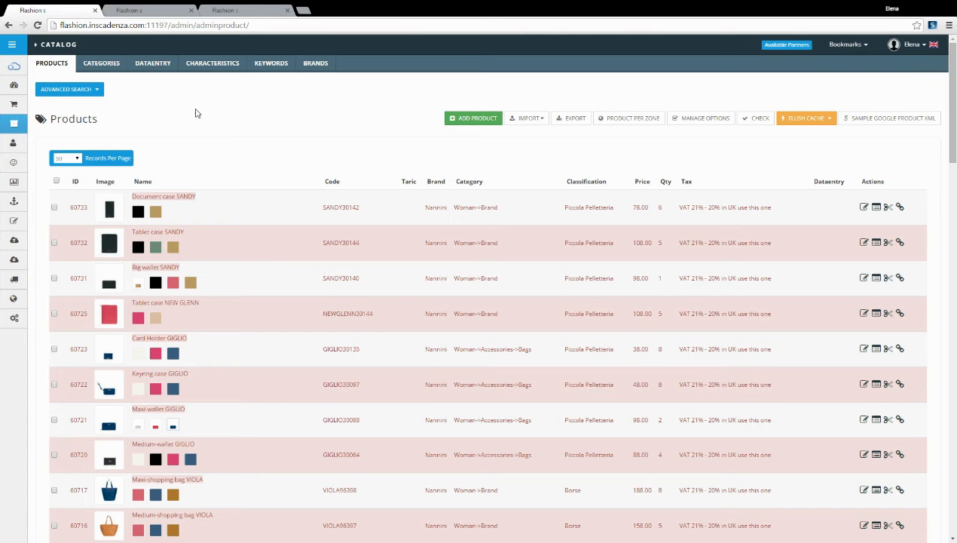
left_click(101, 63)
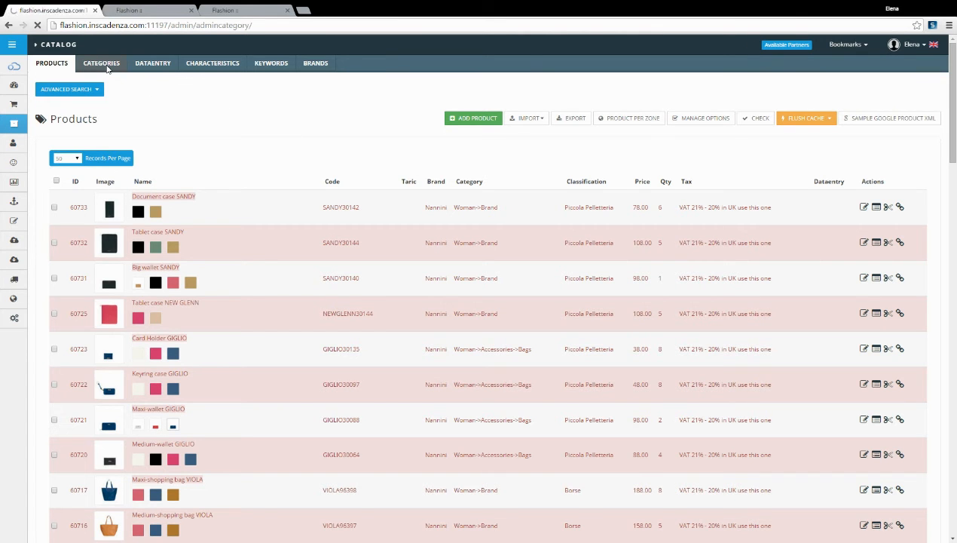
Show the Catalog category tree with the Man and Woman branches and category details form
left_click(101, 63)
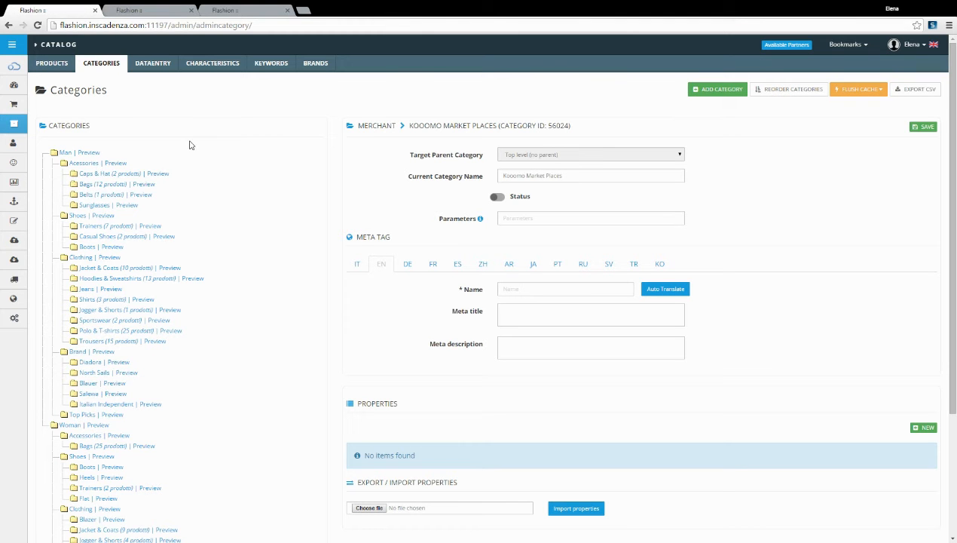
mouse_move(28, 142)
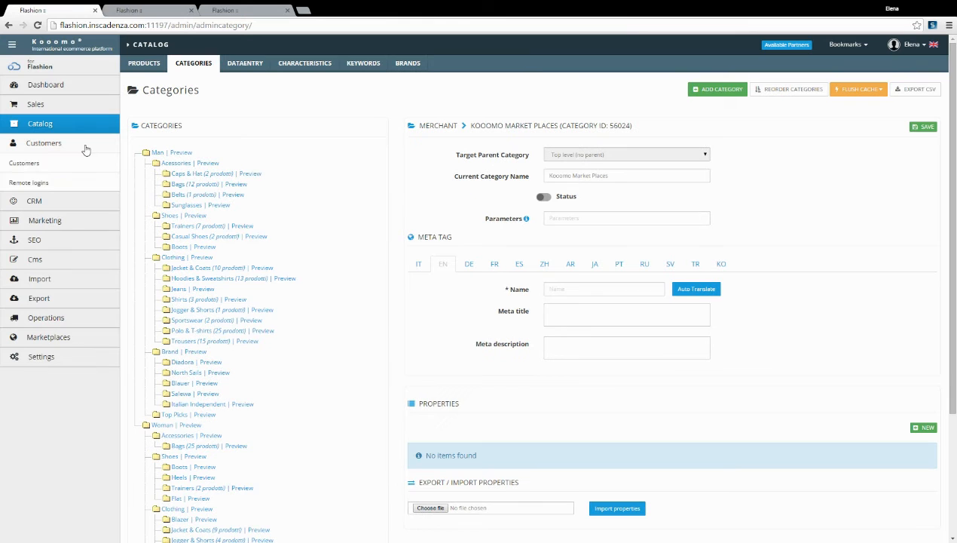
mouse_move(75, 164)
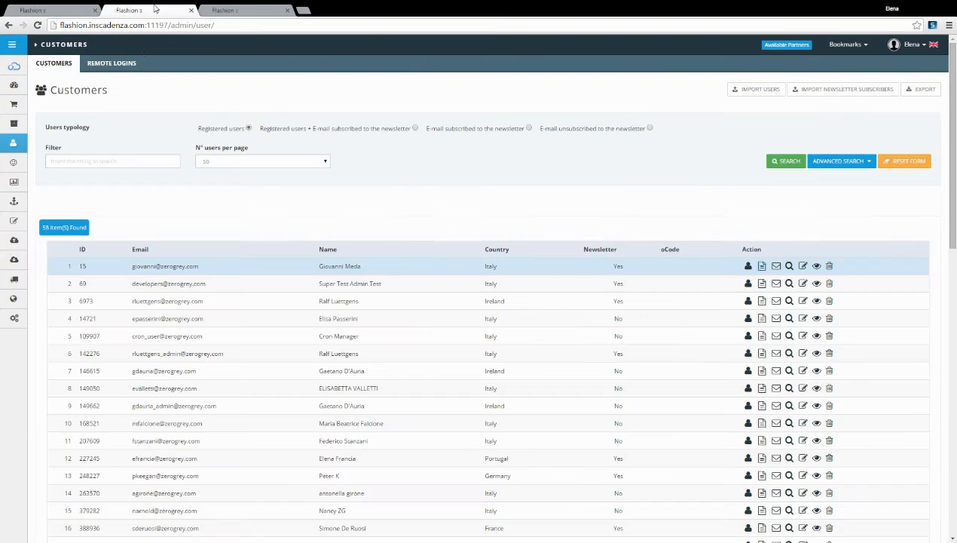
Scroll through the table of 58 registered customers
scroll("down", 3)
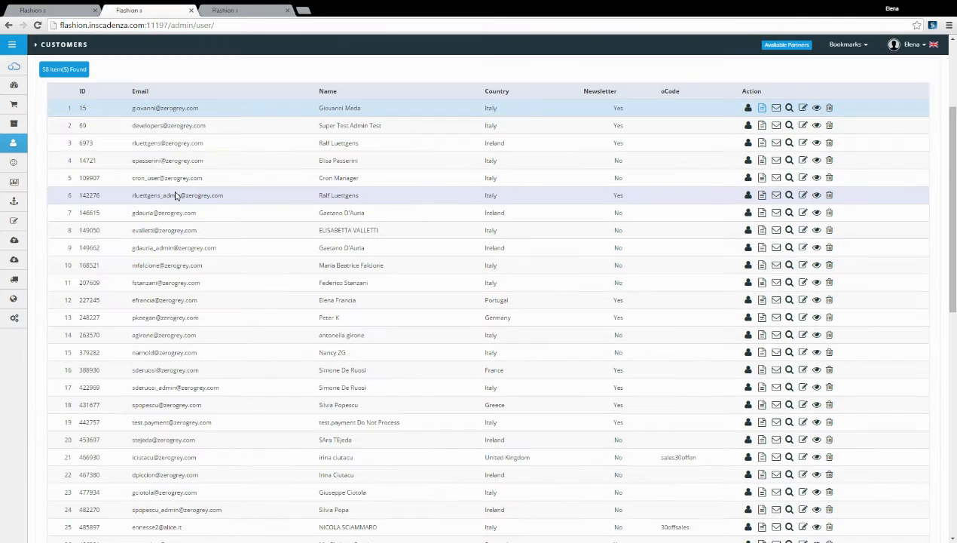
scroll("down", 3)
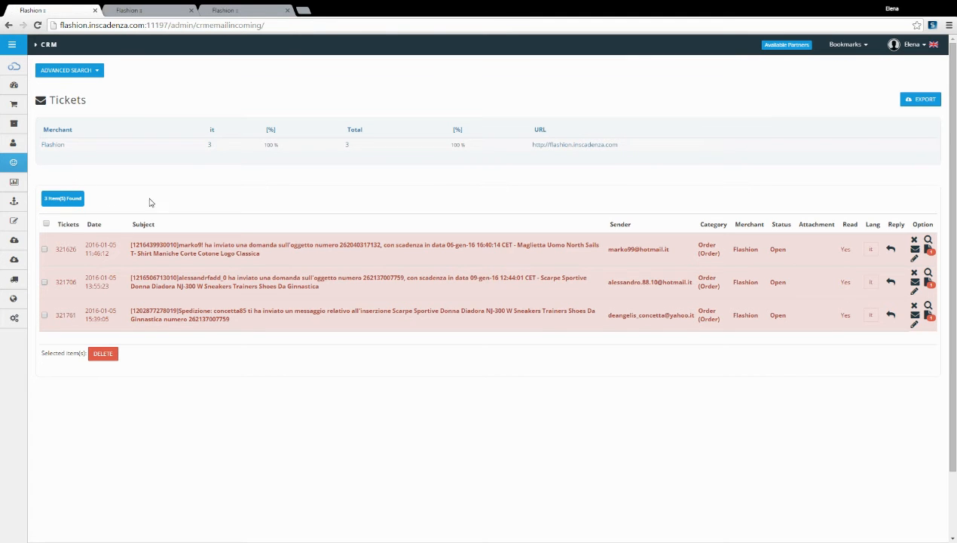
mouse_move(37, 169)
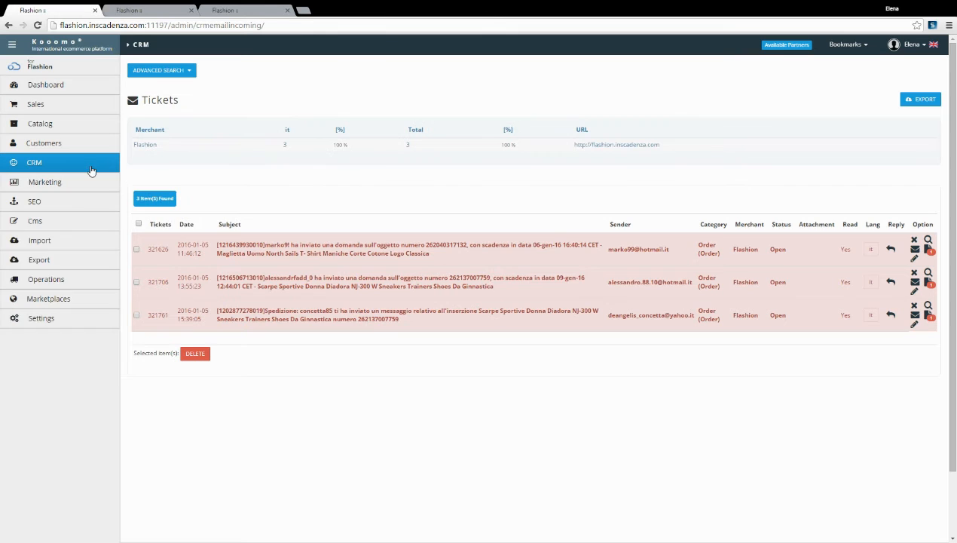
Reveal the advanced search filters above the three open CRM order tickets
left_click(158, 70)
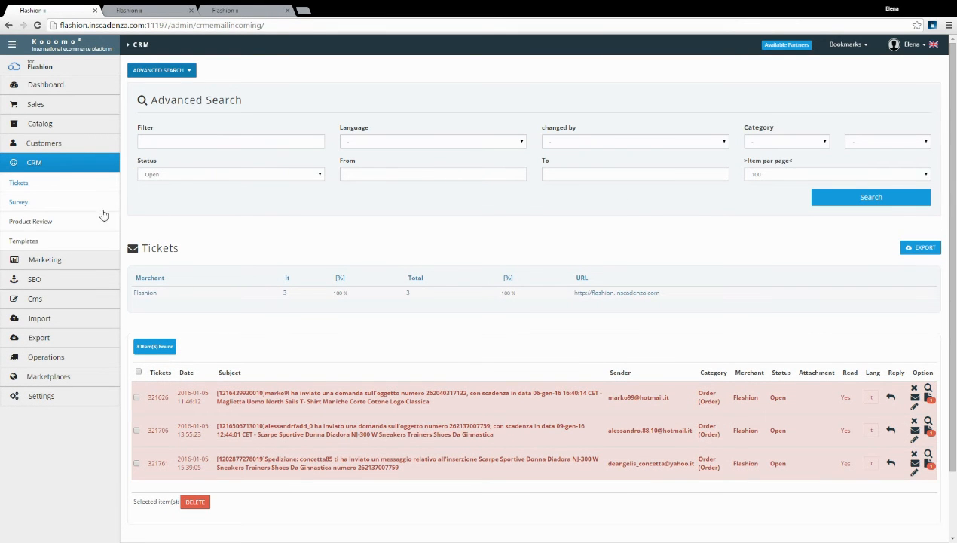
left_click(18, 202)
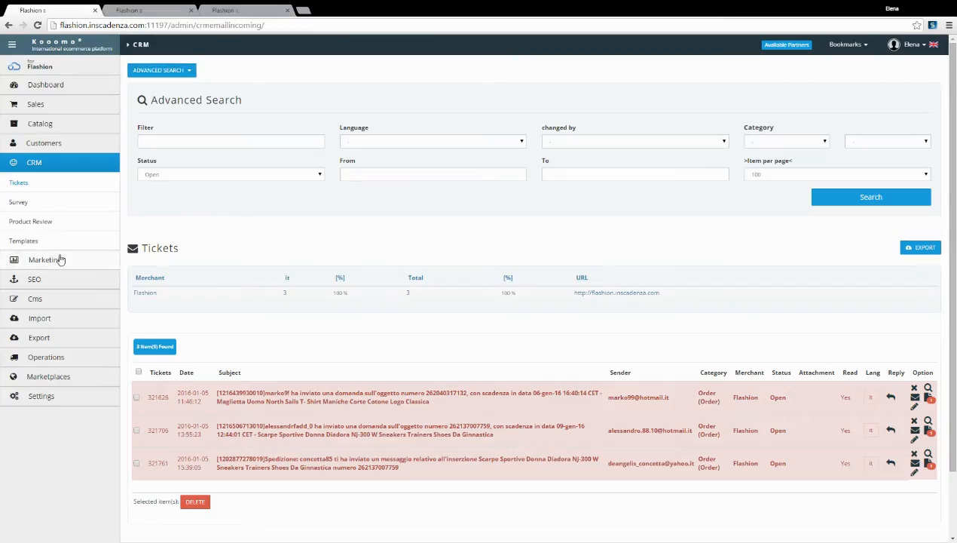
Open Marketing Promotions and start a new promotion, leaving the blank Manage promotion form
left_click(44, 260)
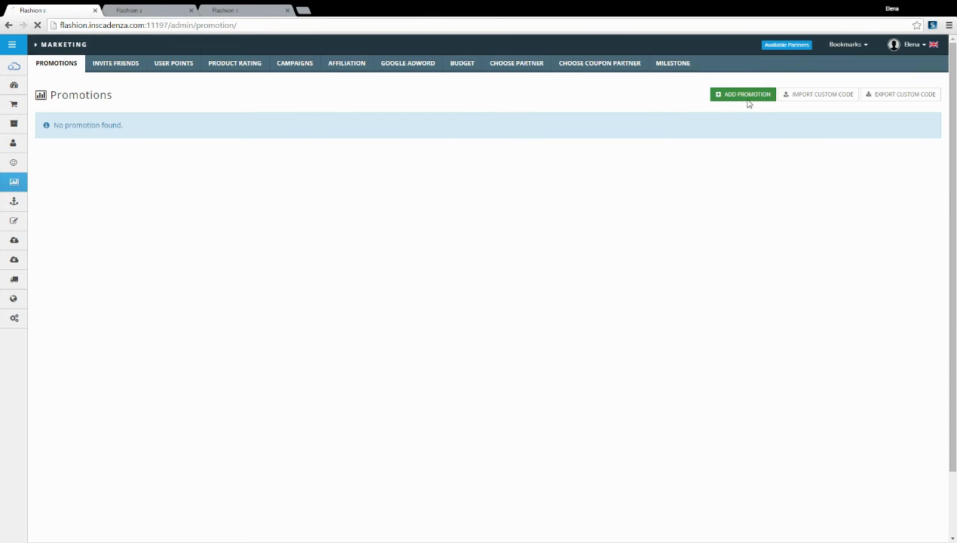
left_click(743, 93)
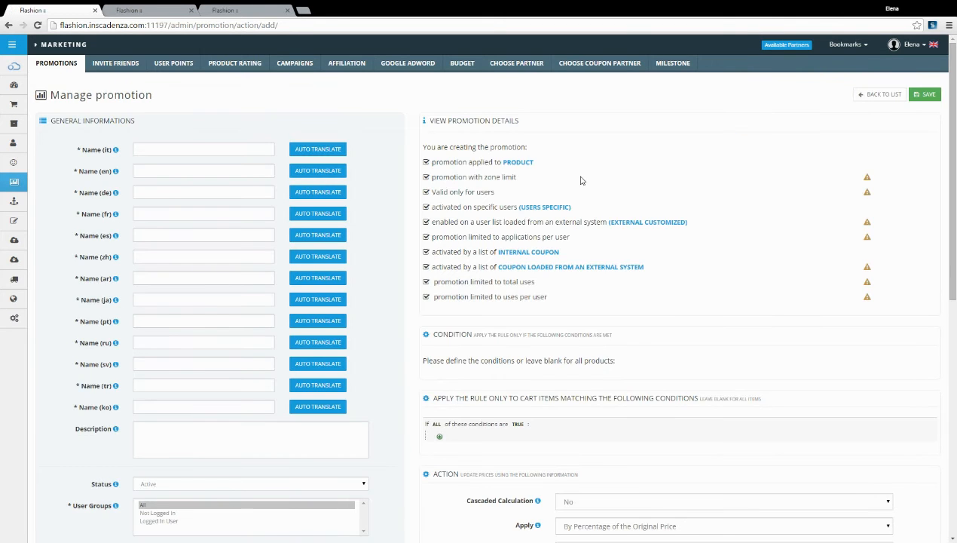
scroll("down", 3)
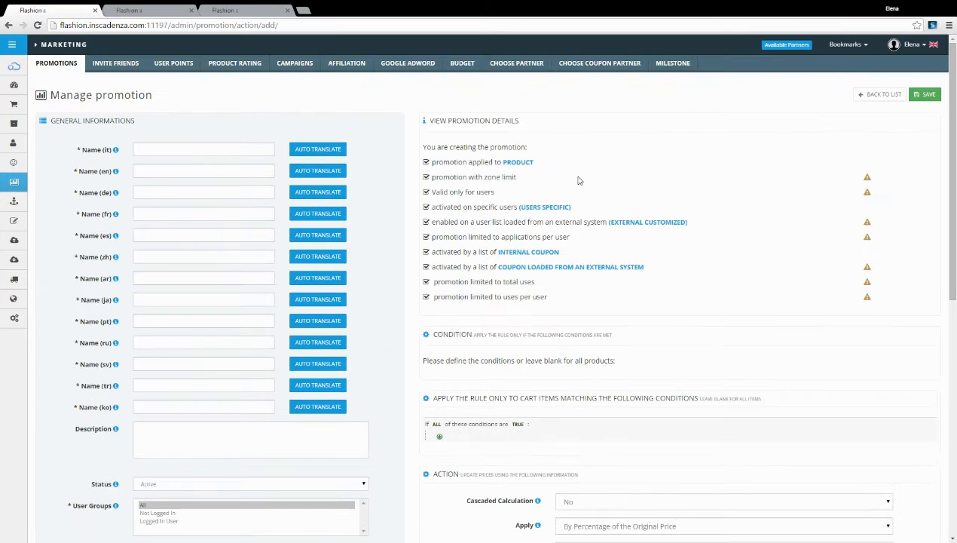
left_click(12, 45)
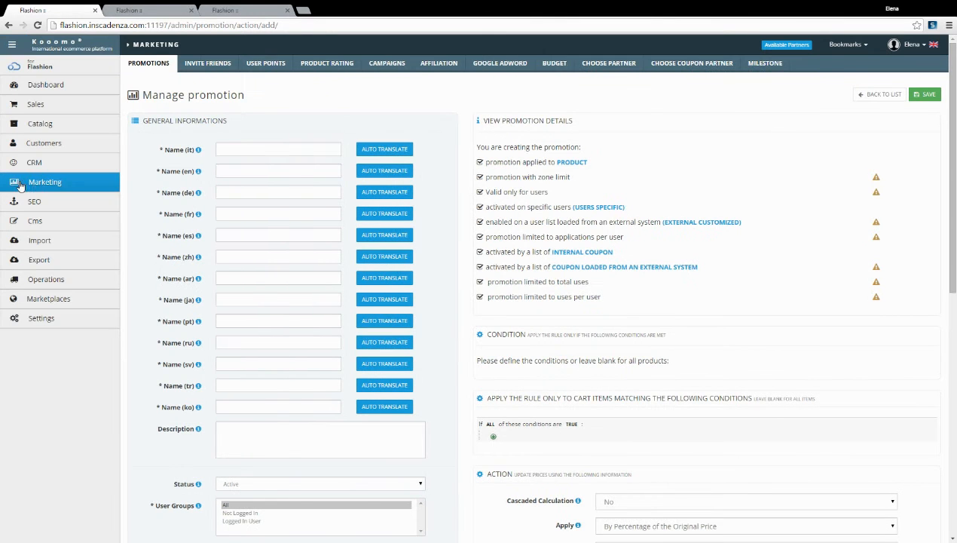
Expand SEO in the sidebar to list Sitemap, Robots, SEO Content and SEO Url
left_click(33, 202)
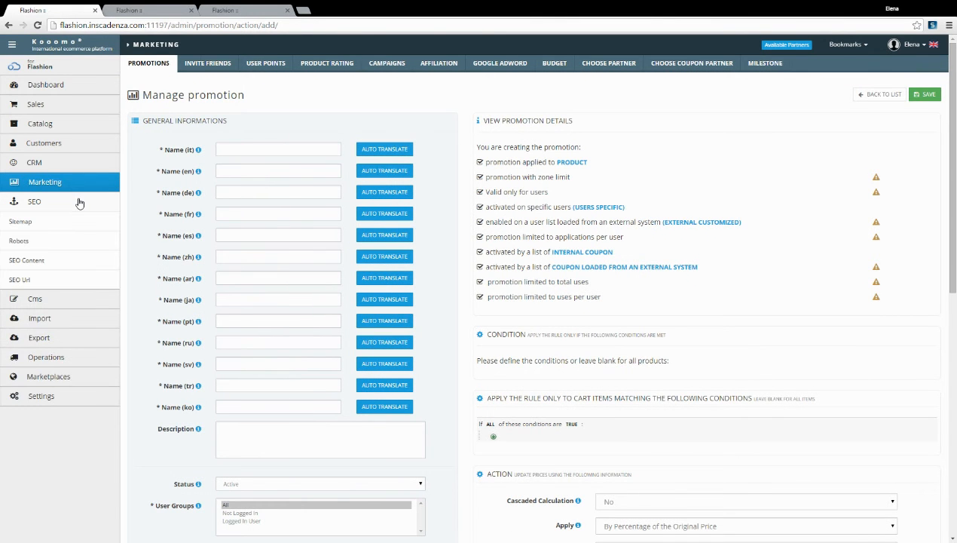
mouse_move(66, 209)
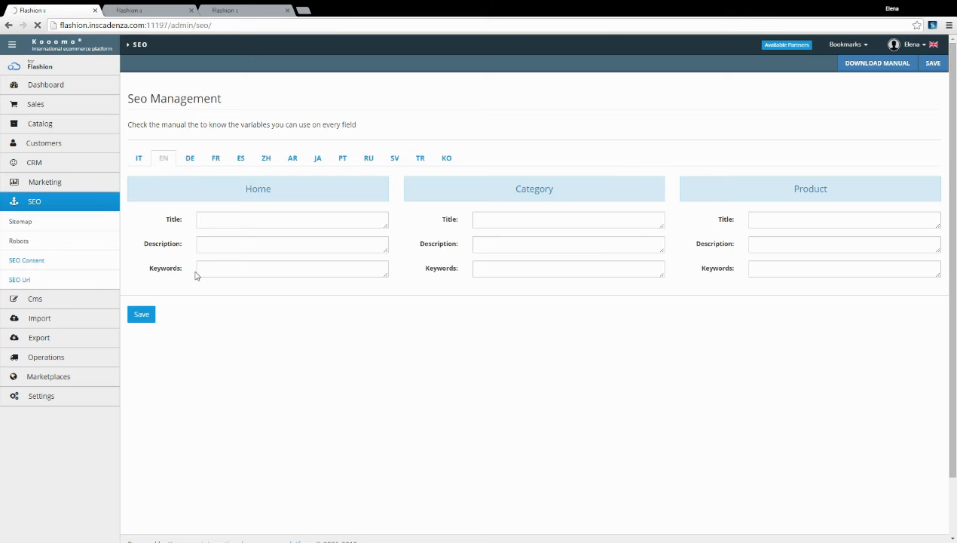
Open SEO Url and scroll through its URL rules and category aliases
left_click(19, 280)
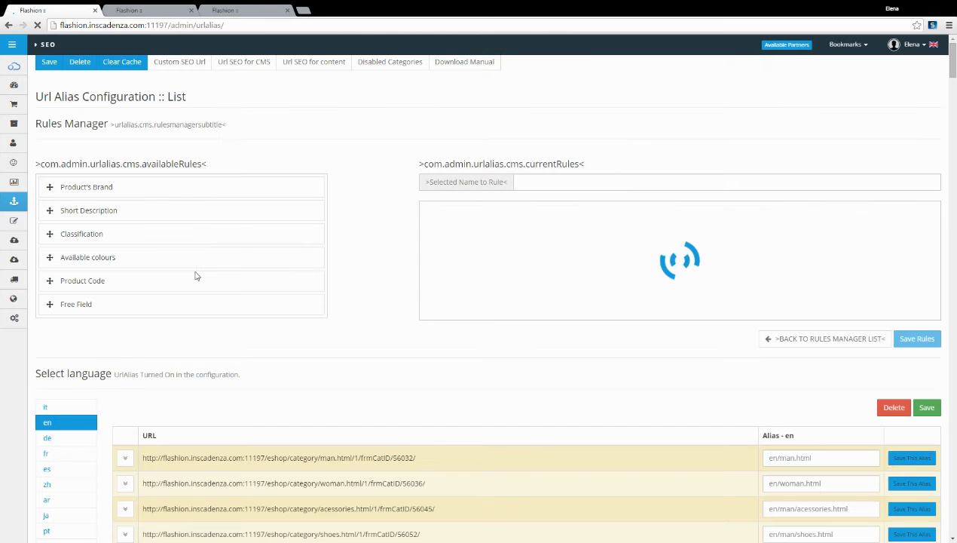
scroll("down", 3)
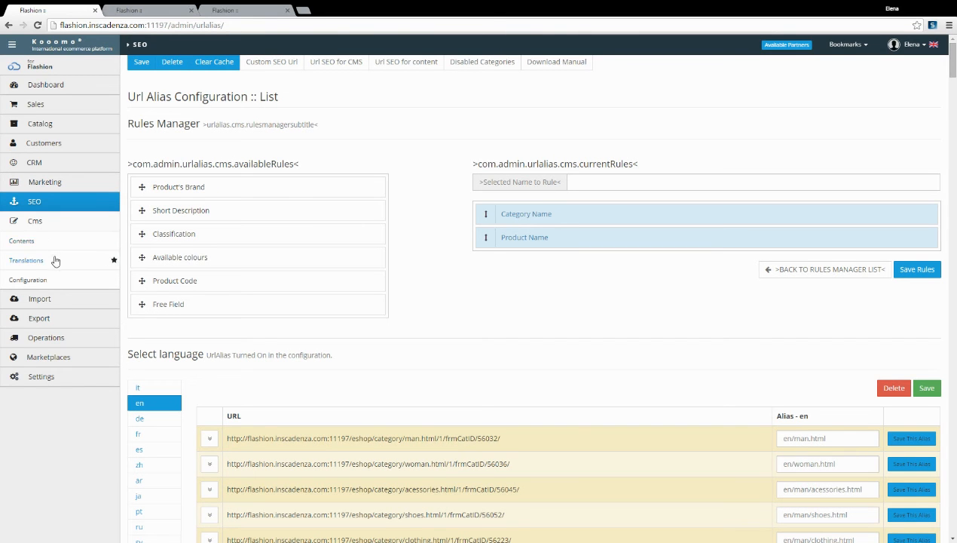
mouse_move(55, 259)
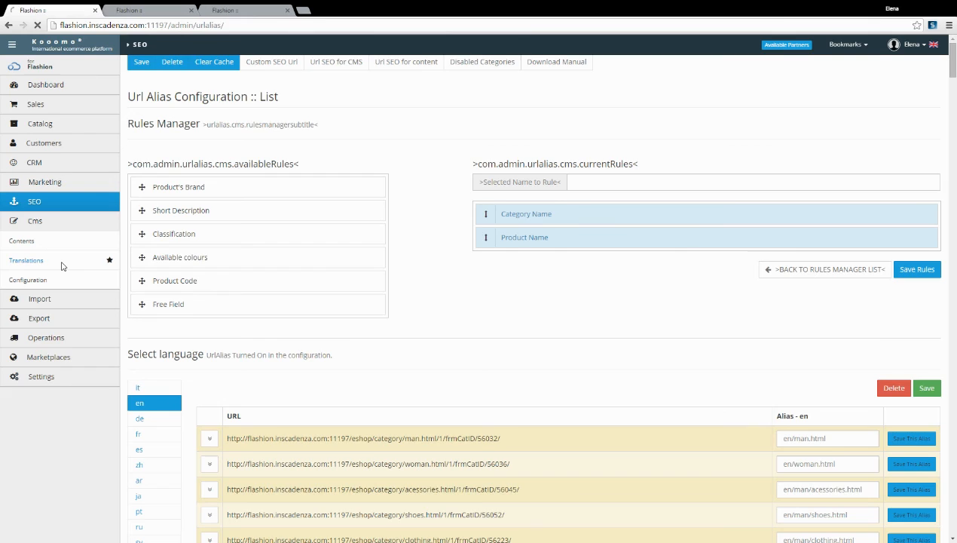
Open CMS Translations and expand Import to list Users, Products and Images
left_click(27, 260)
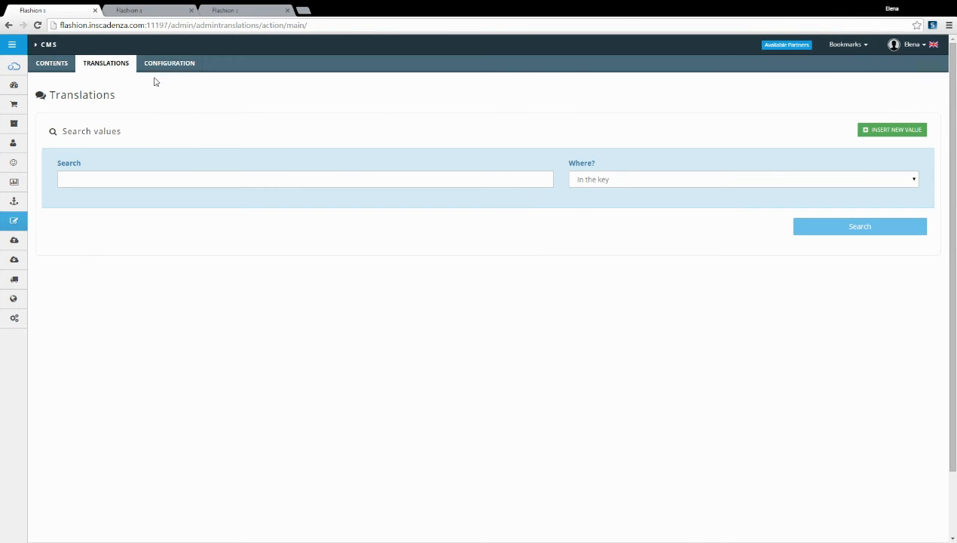
mouse_move(31, 193)
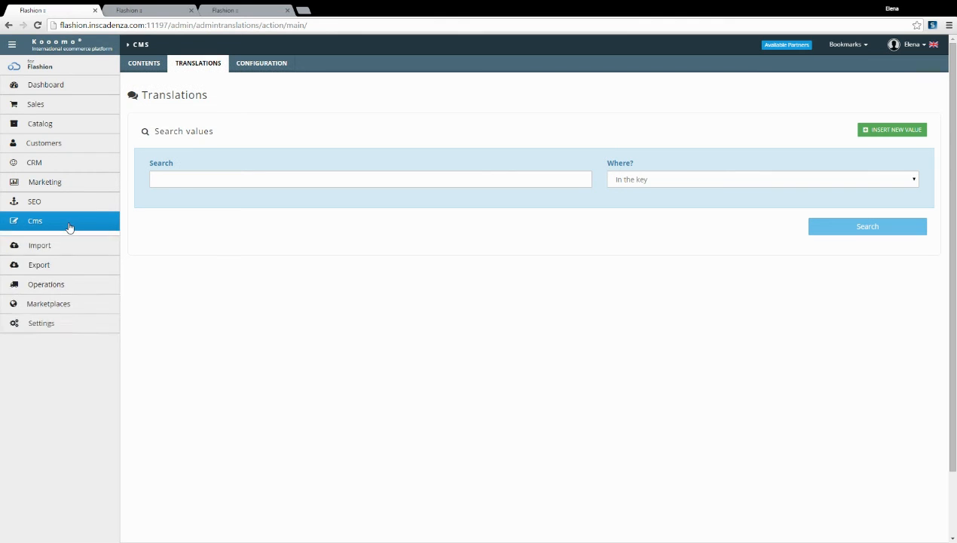
left_click(35, 220)
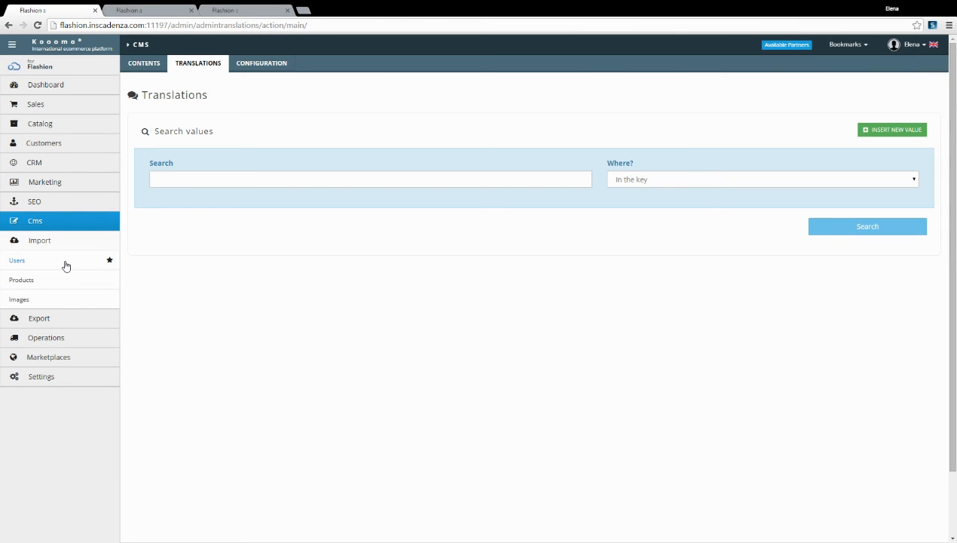
mouse_move(65, 240)
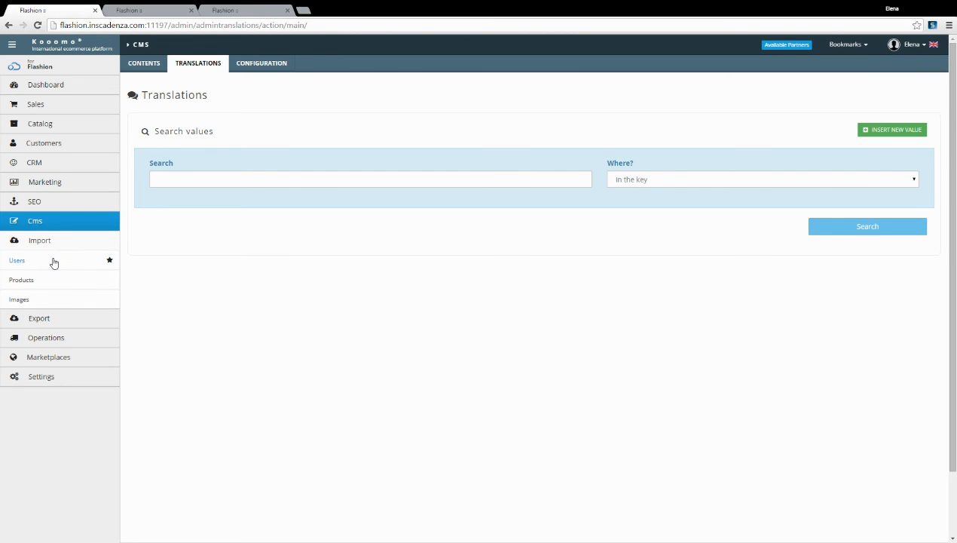
mouse_move(51, 280)
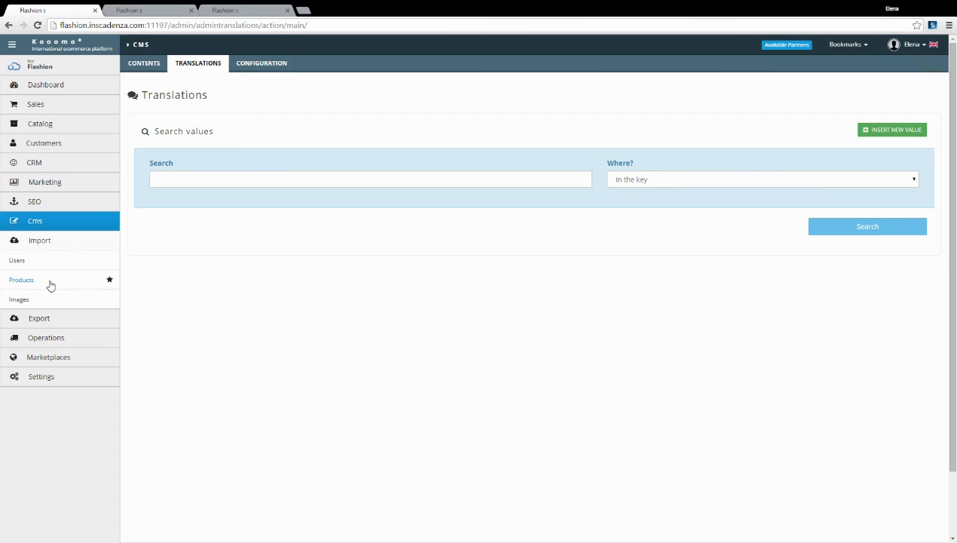
mouse_move(42, 305)
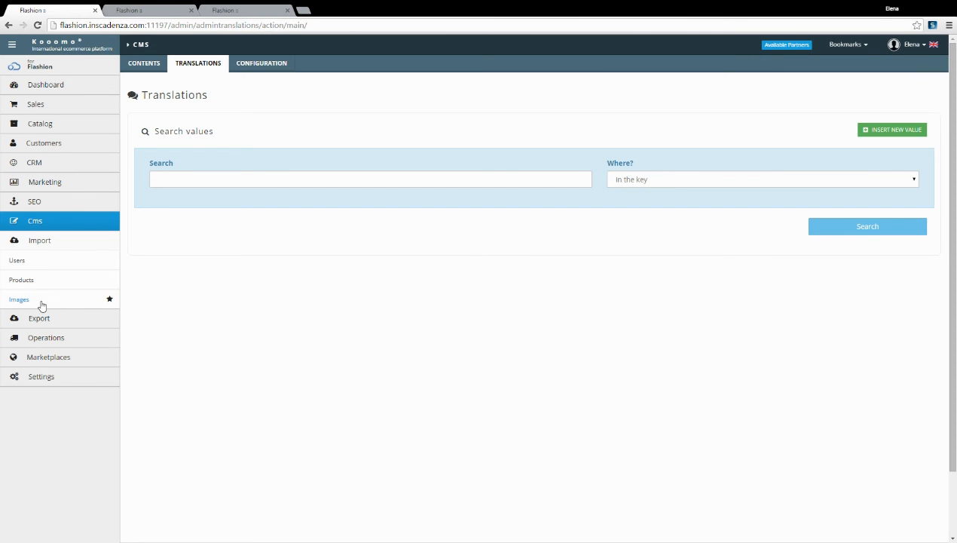
mouse_move(63, 243)
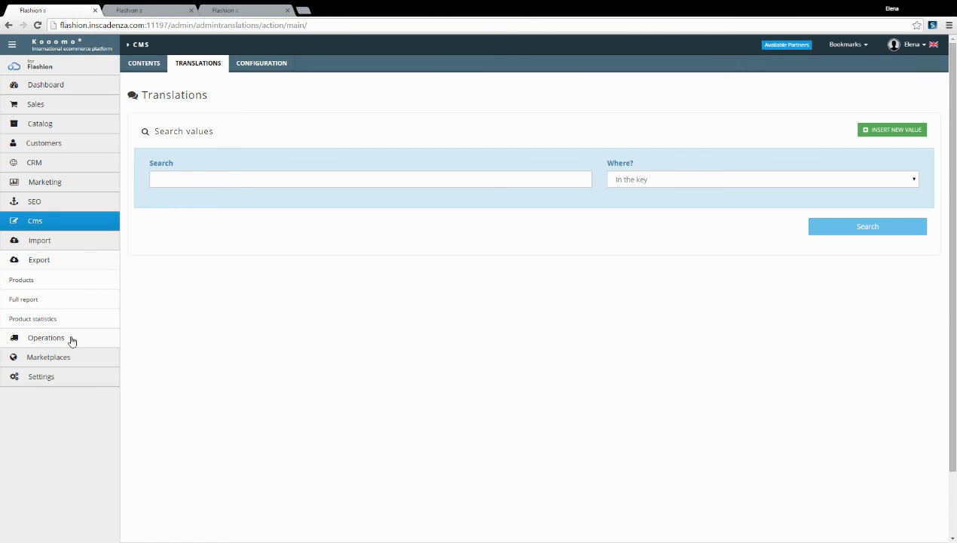
Open Operations > Warehouse to list product codes, barcodes, prices and quantities
left_click(46, 337)
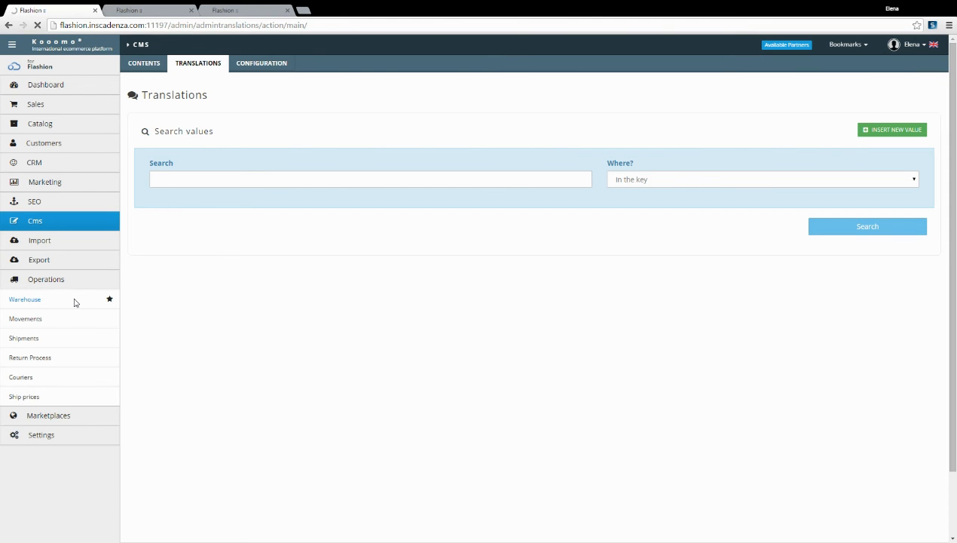
left_click(25, 299)
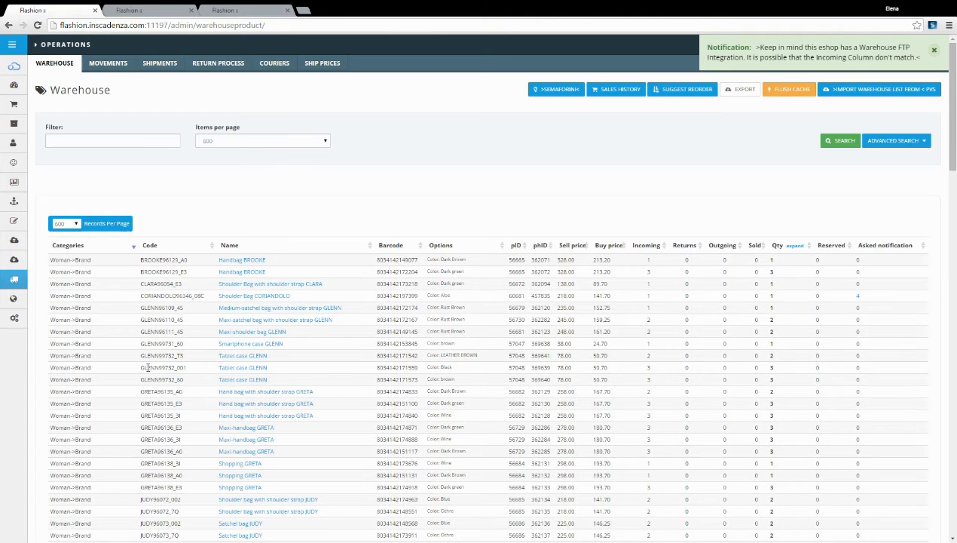
Browse the Shipments list and installed Couriers, ending on the Ship Prices page
left_click(159, 62)
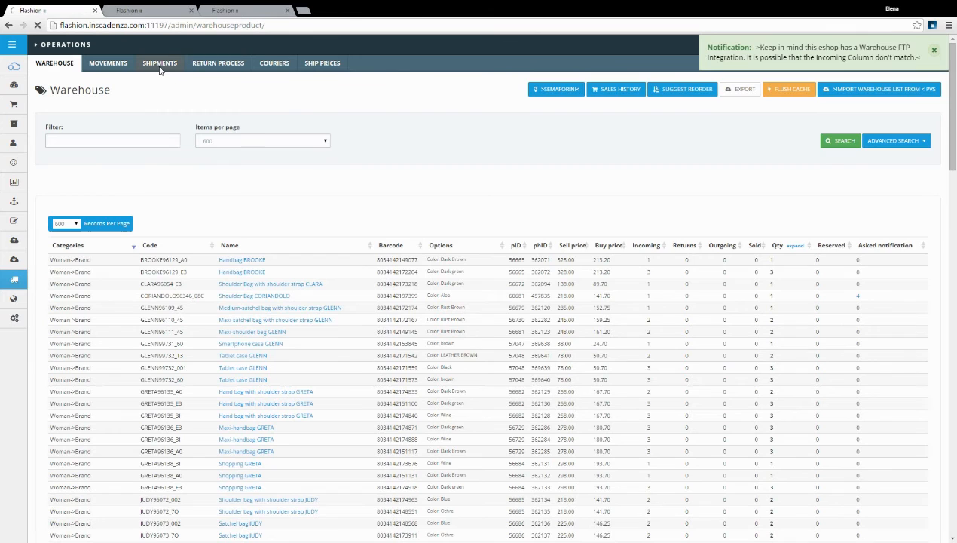
left_click(159, 63)
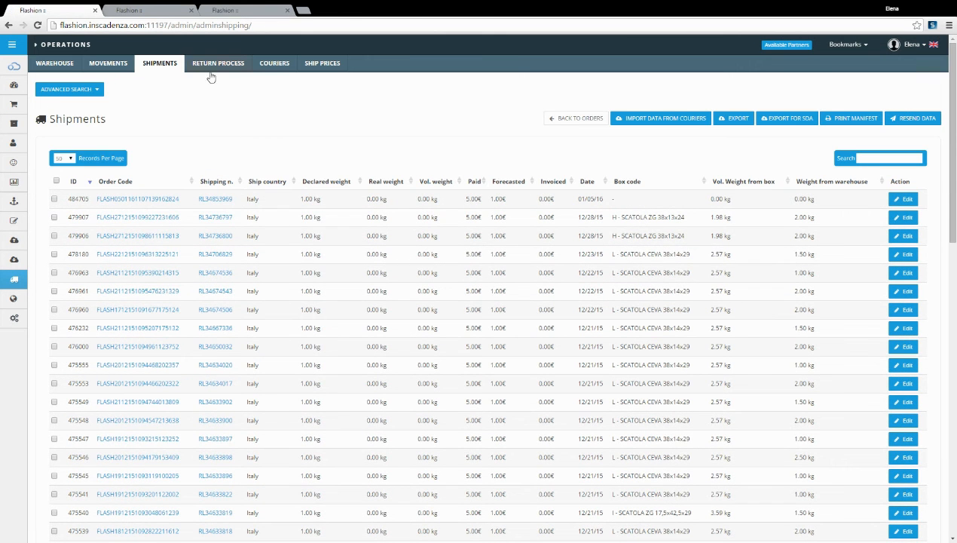
left_click(274, 62)
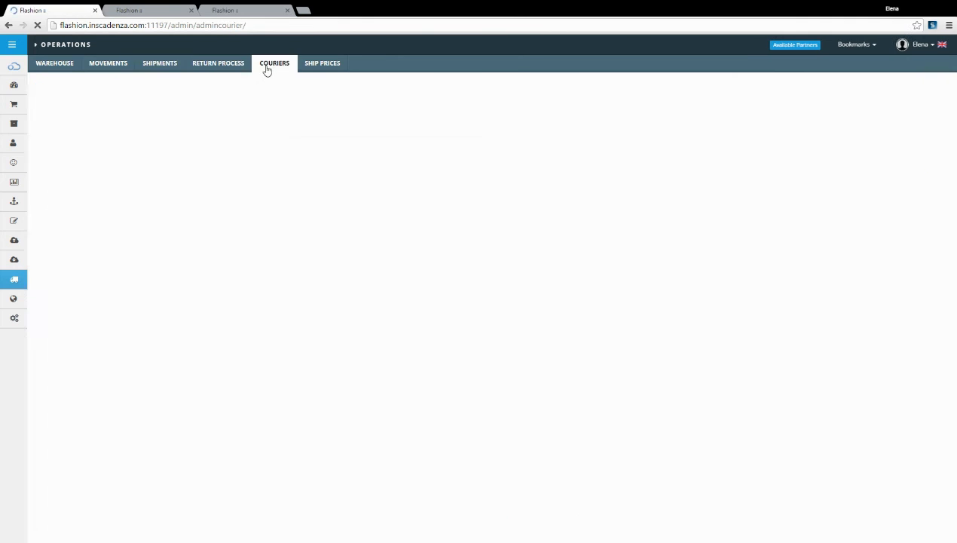
left_click(274, 62)
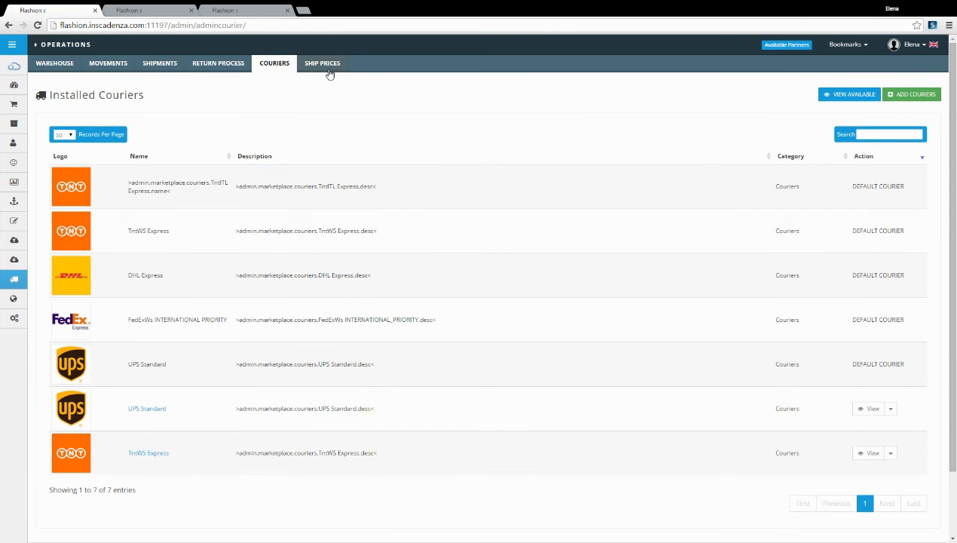
left_click(322, 63)
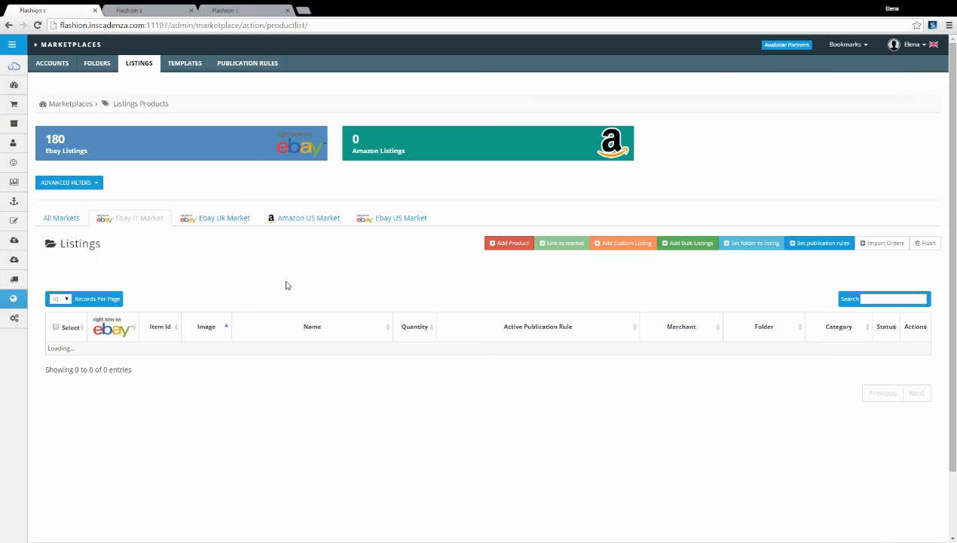
mouse_move(313, 272)
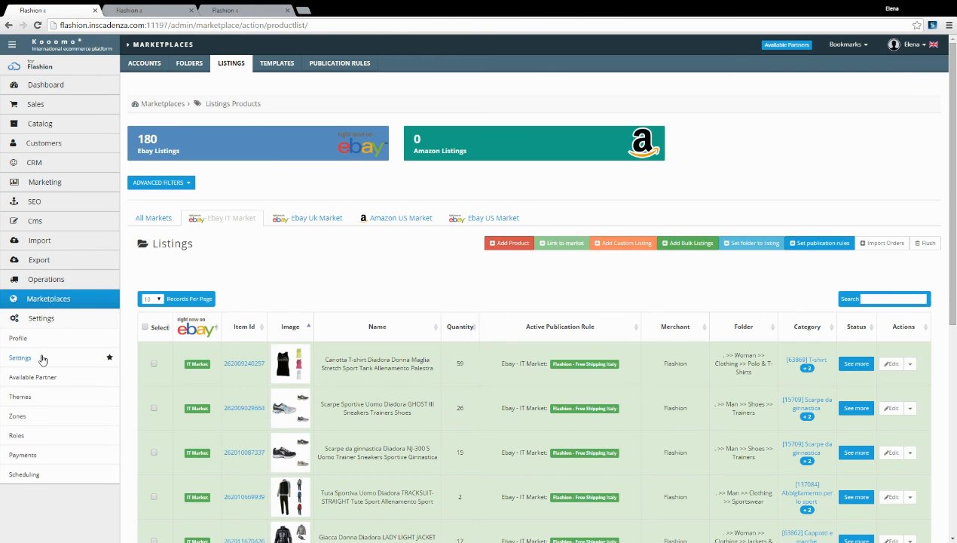
Browse Shop configuration, SEO configuration, Active features and Registration, then open Available Partners
scroll("down", 3)
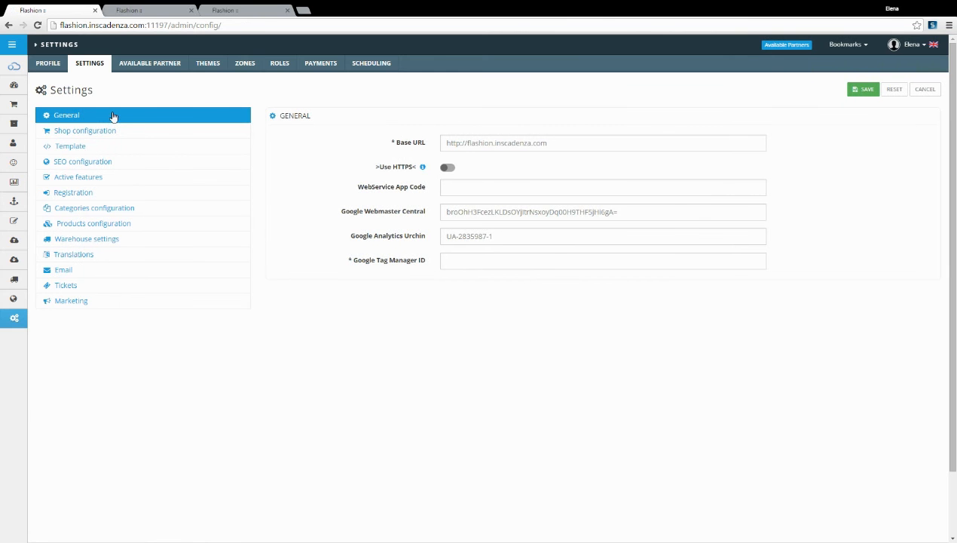
left_click(86, 130)
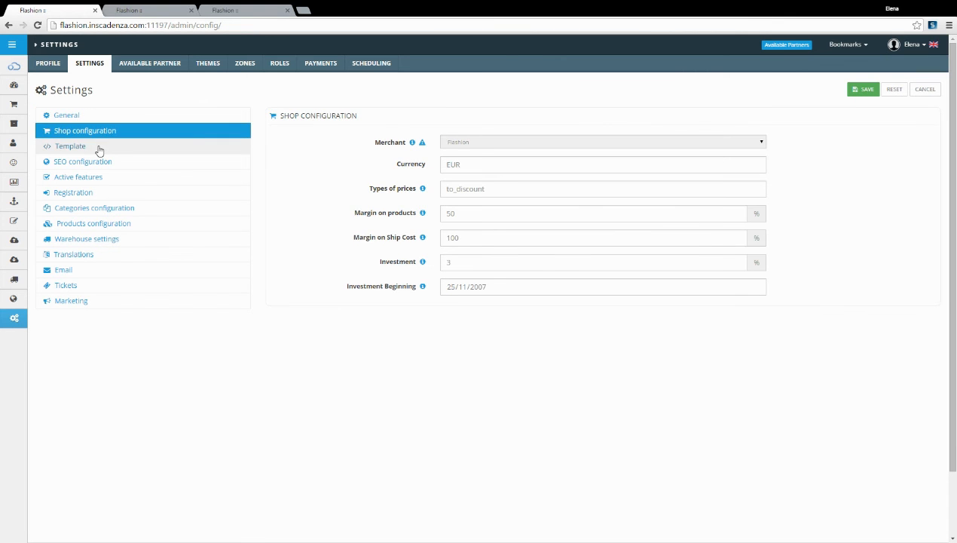
left_click(83, 162)
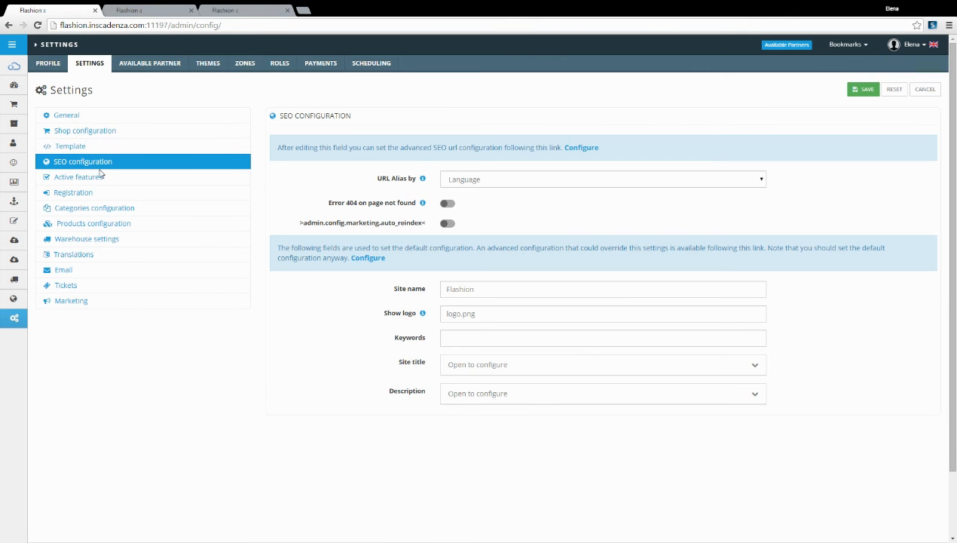
left_click(78, 176)
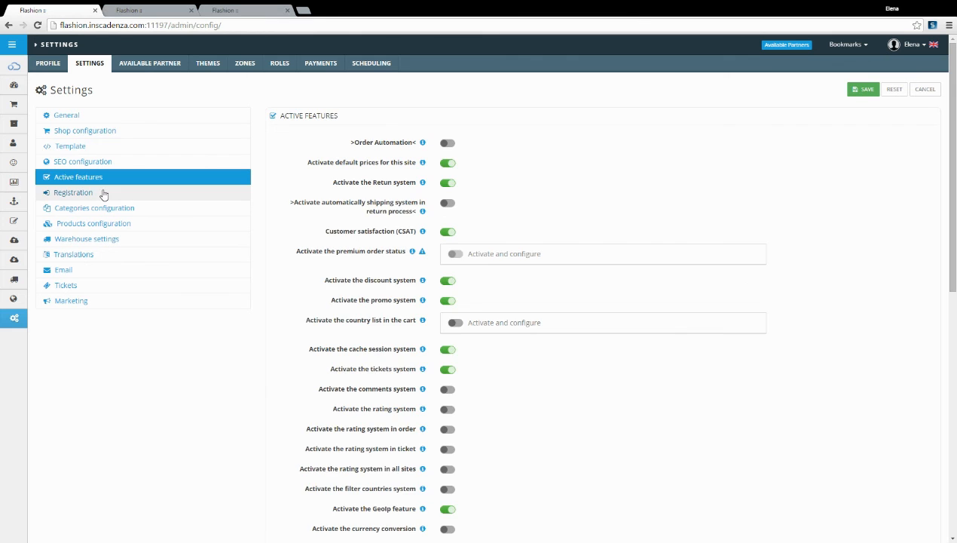
left_click(73, 192)
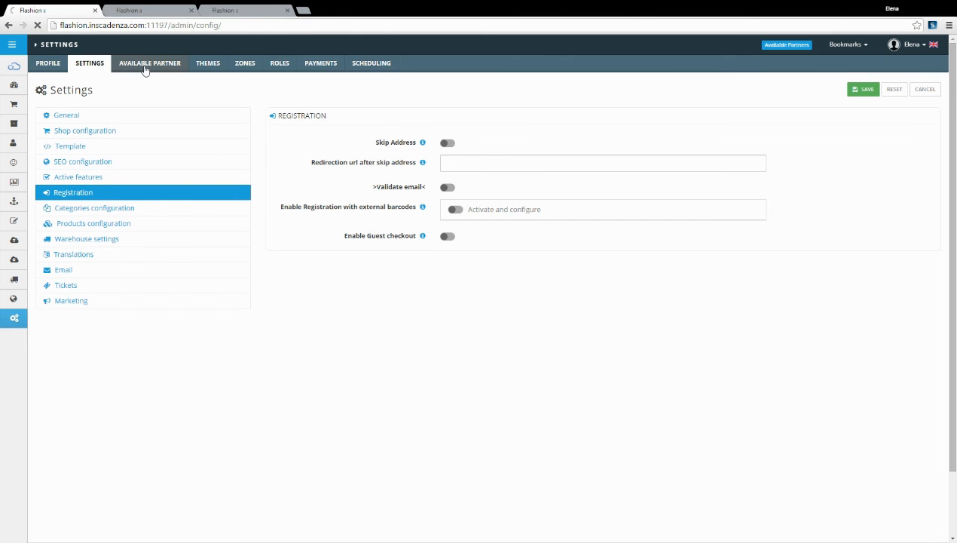
left_click(150, 62)
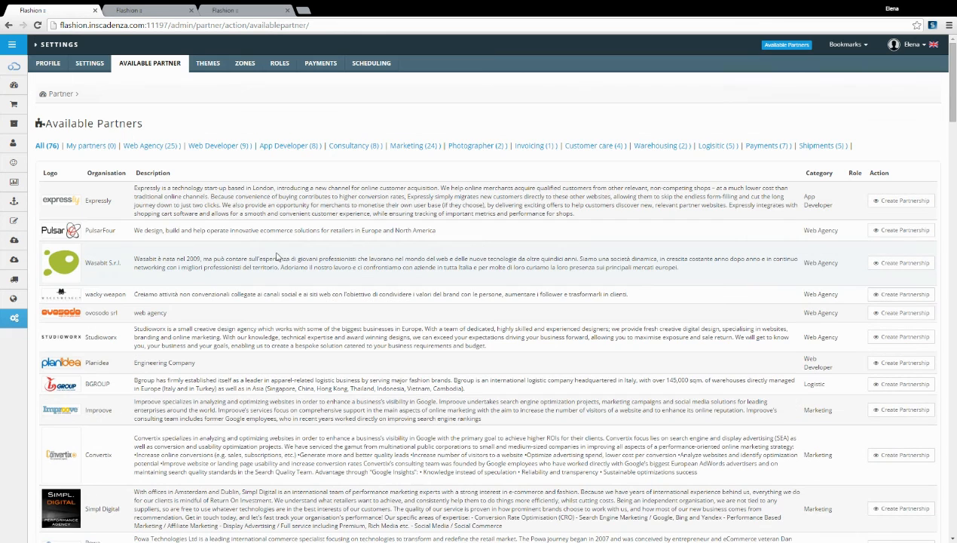
View the Theme manager's four themes, then the Installed Payments page listing PayPal
left_click(207, 63)
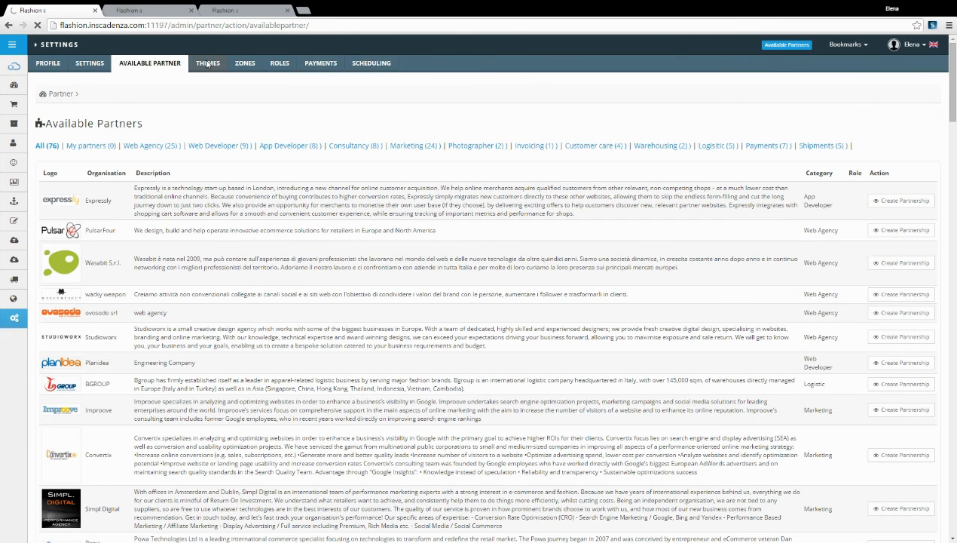
left_click(207, 62)
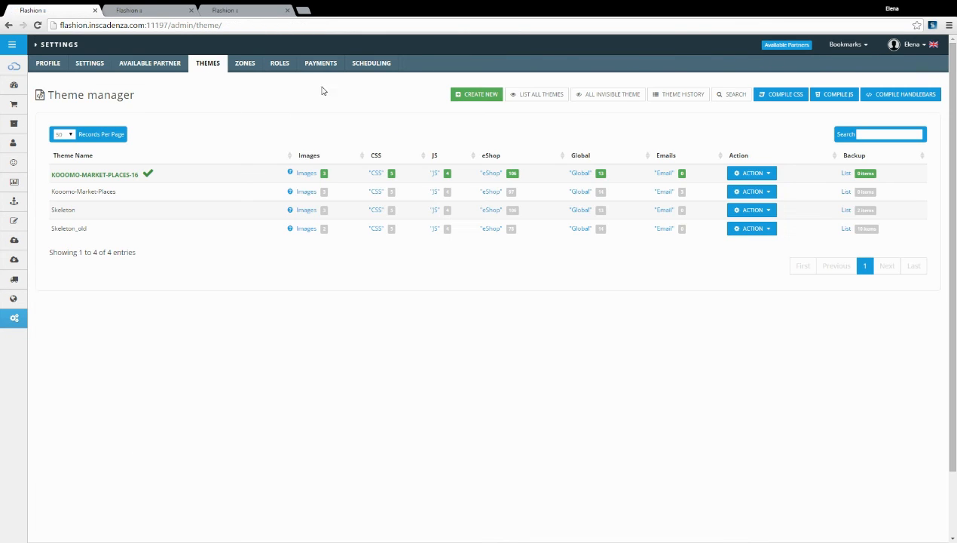
left_click(320, 62)
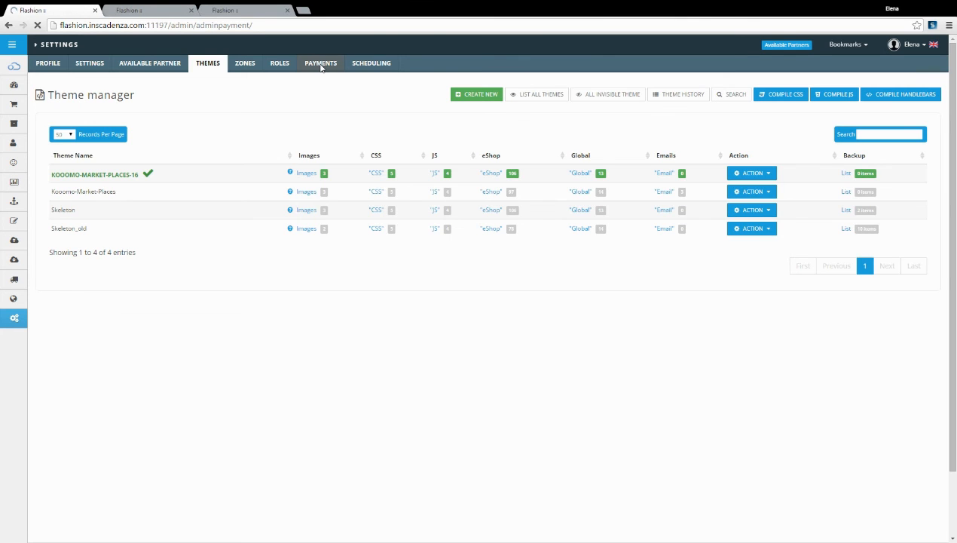
left_click(321, 62)
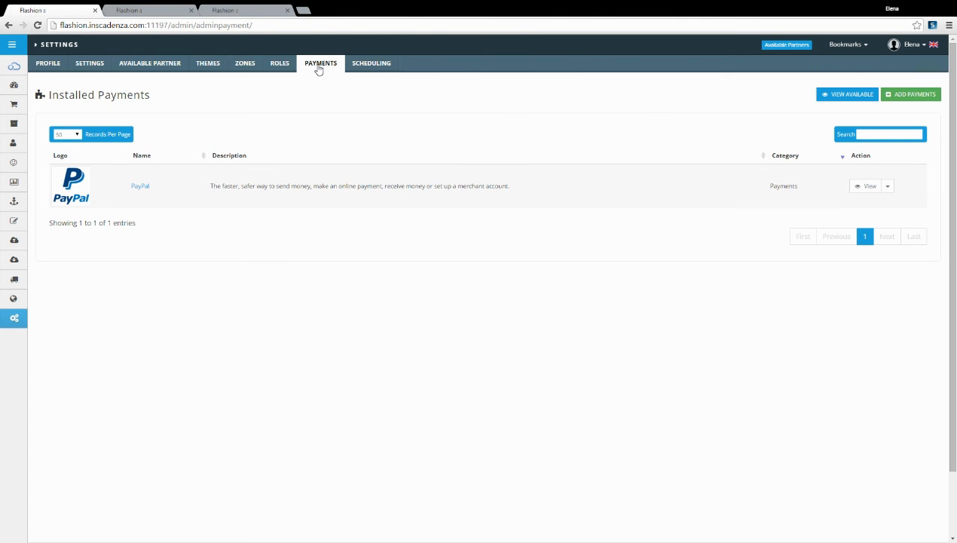